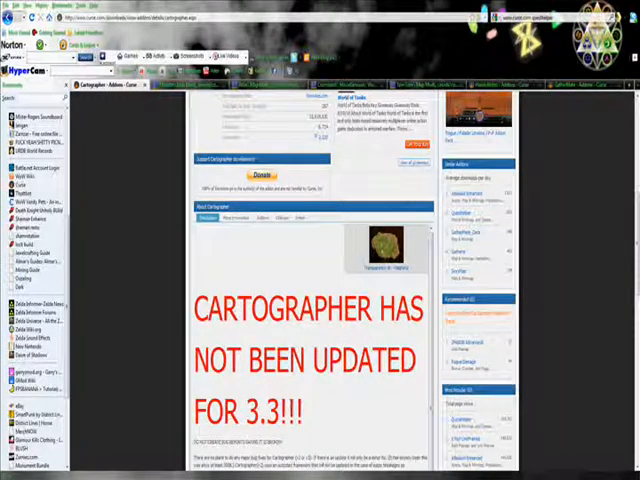
pyautogui.scroll(-3)
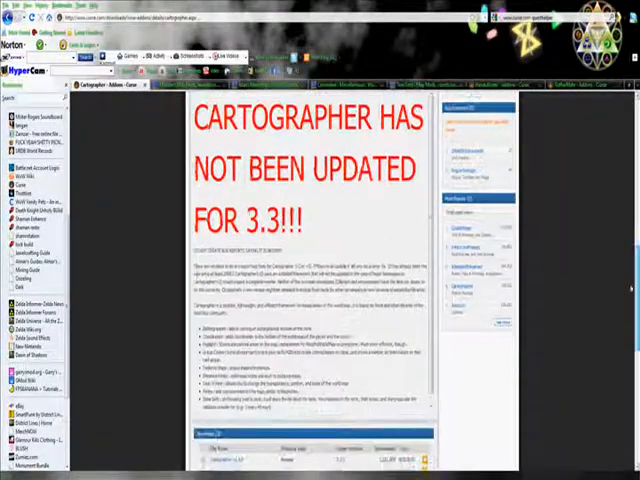
pyautogui.scroll(-3)
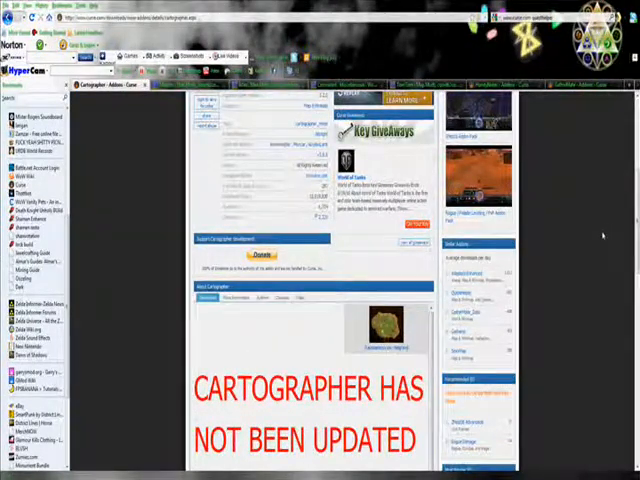
pyautogui.scroll(-3)
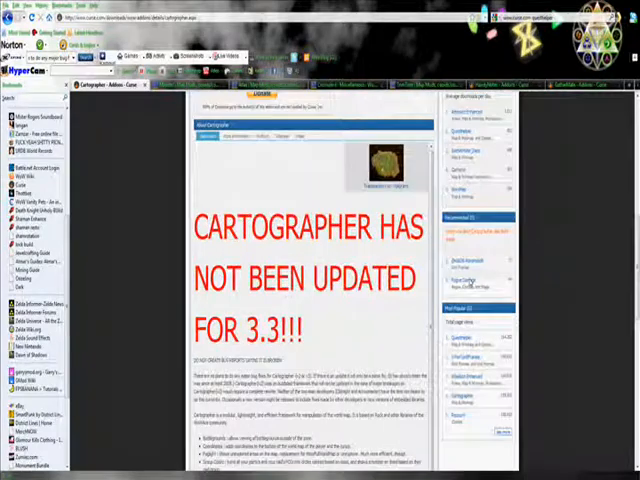
pyautogui.scroll(-3)
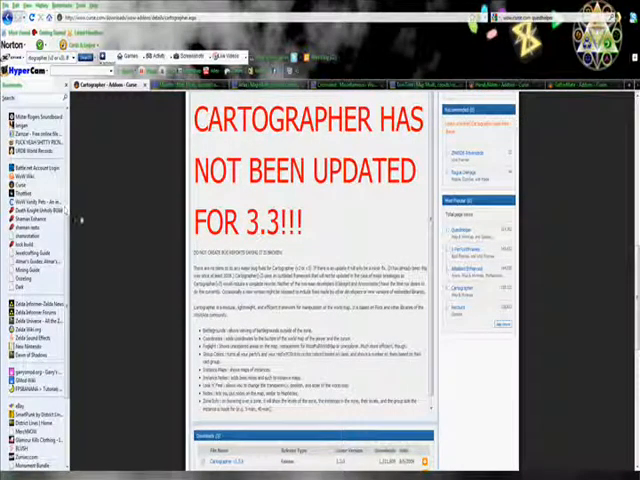
pyautogui.scroll(-3)
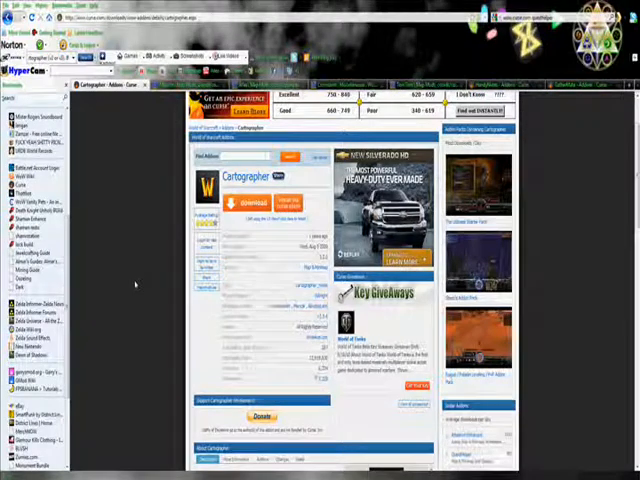
pyautogui.scroll(-3)
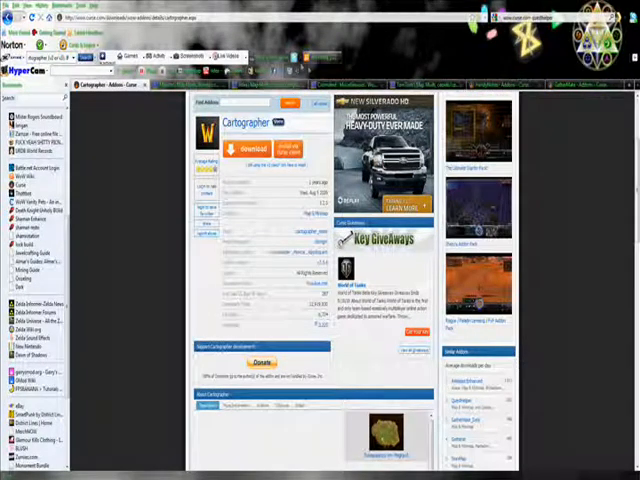